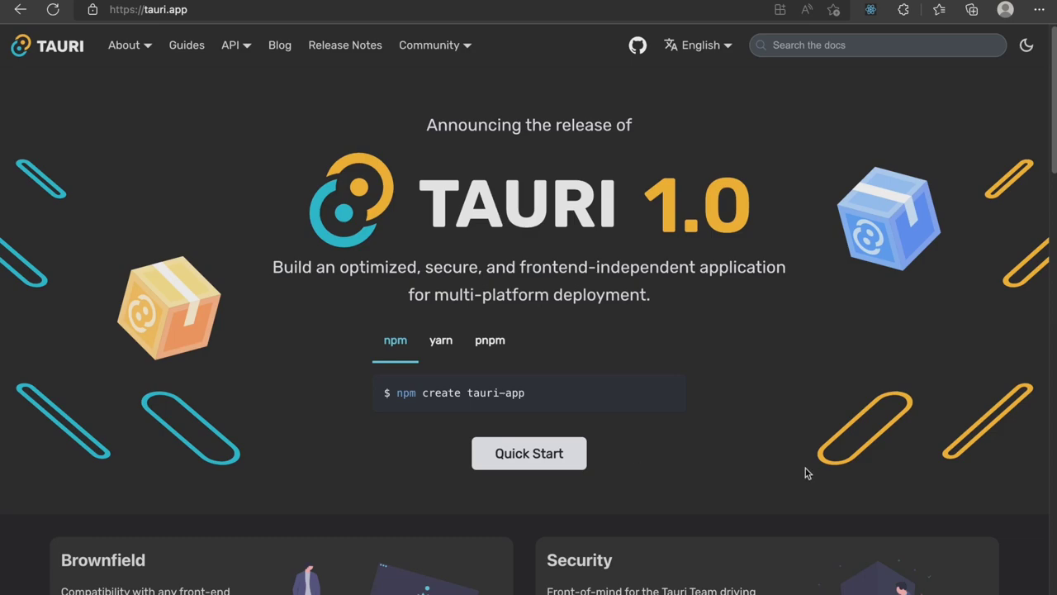
pyautogui.moveTo(901, 456)
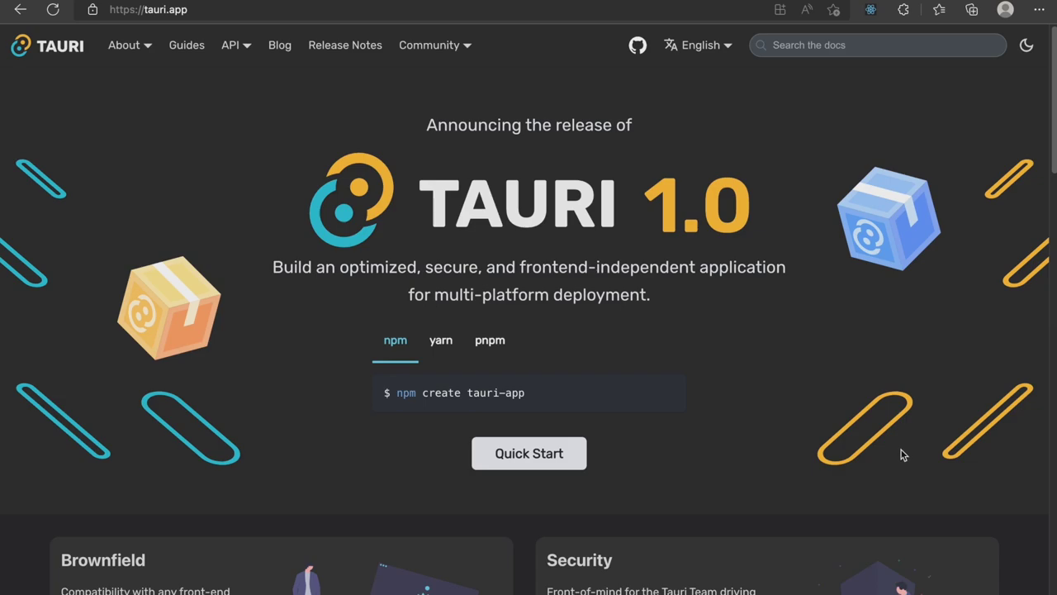
pyautogui.moveTo(331, 4)
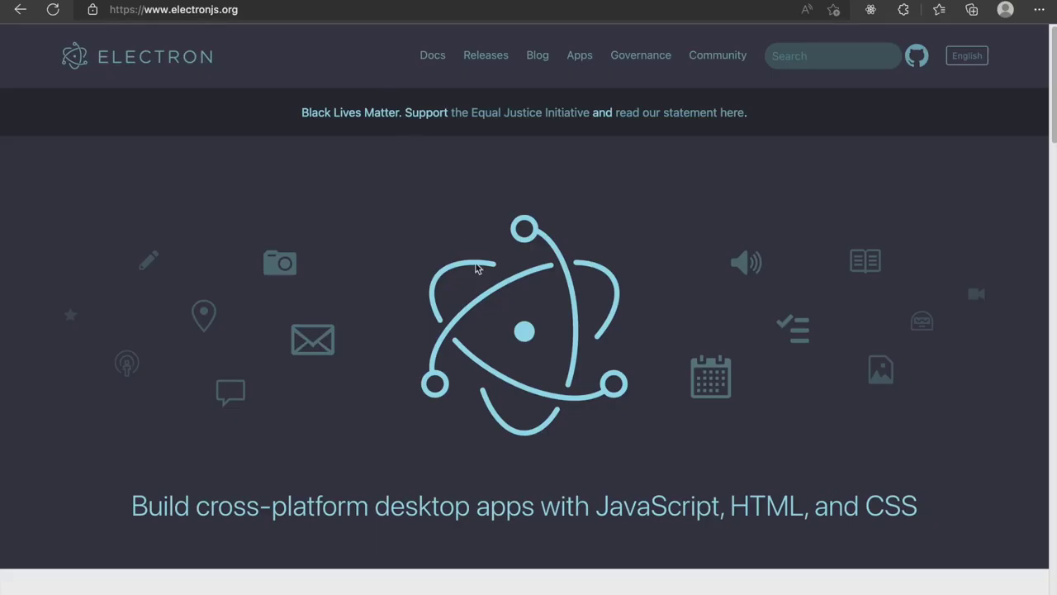
# Scroll the Electron website down to its Releases section with the install commands
pyautogui.scroll(-3)
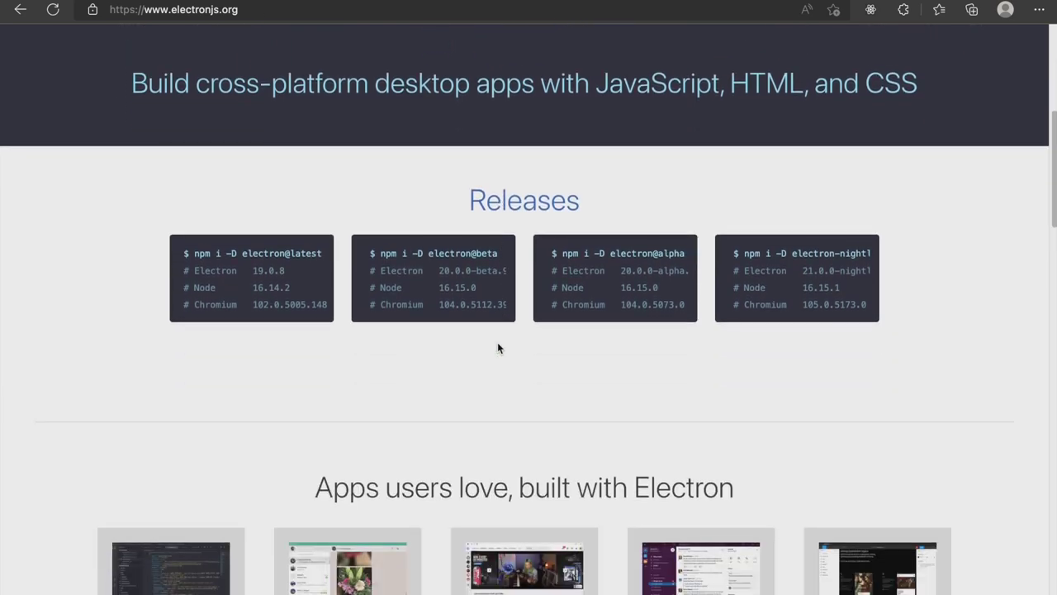
pyautogui.scroll(-3)
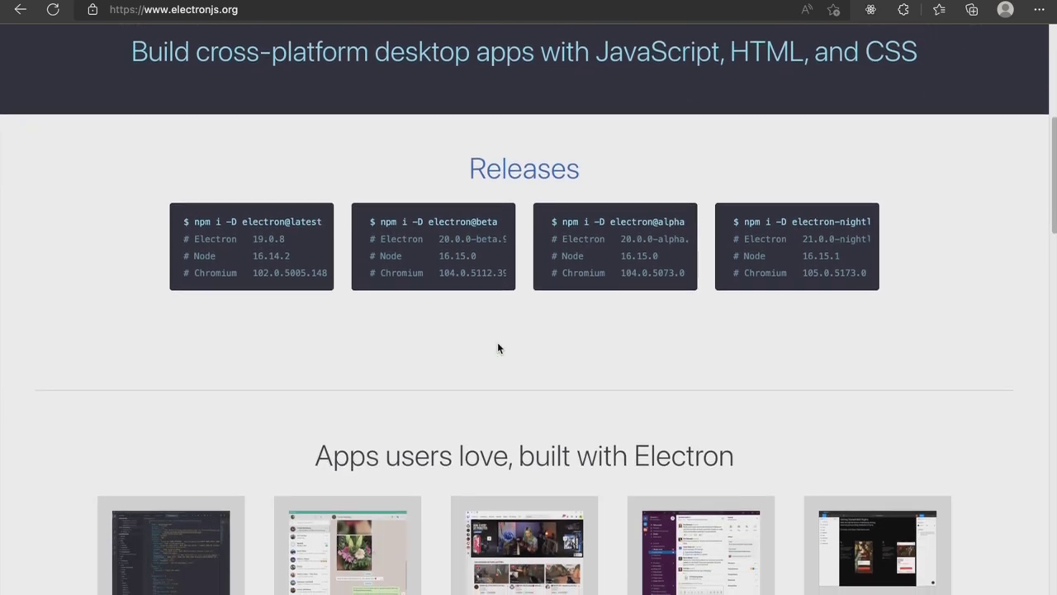
pyautogui.scroll(-3)
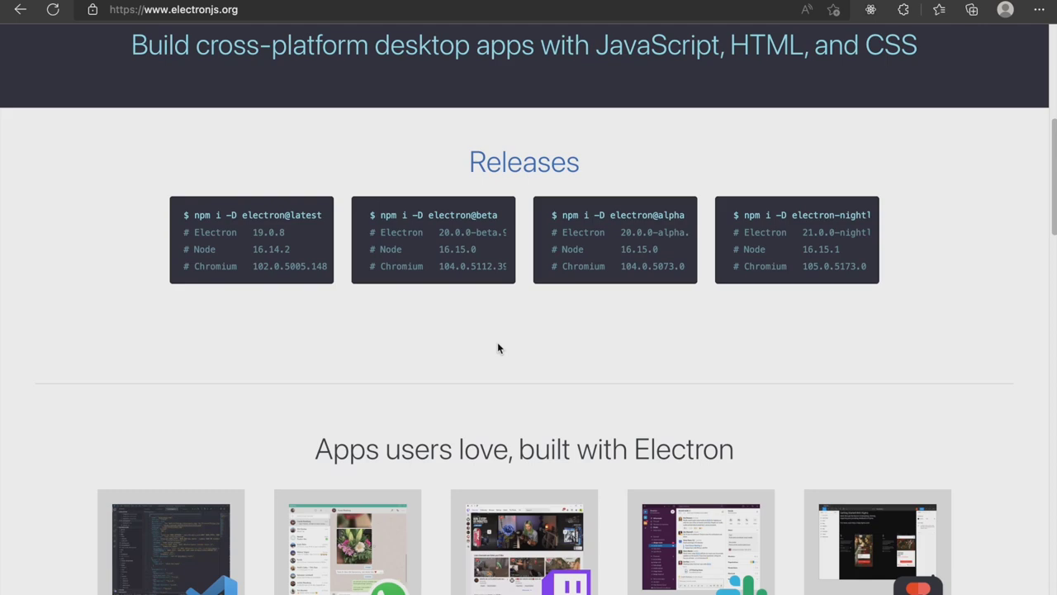
pyautogui.scroll(-3)
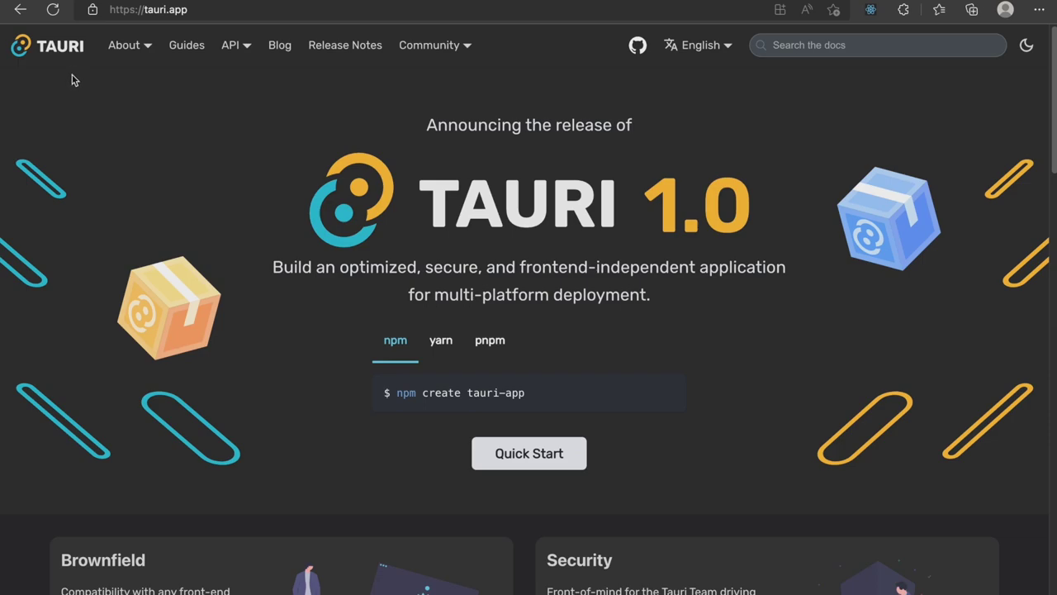
pyautogui.moveTo(69, 96)
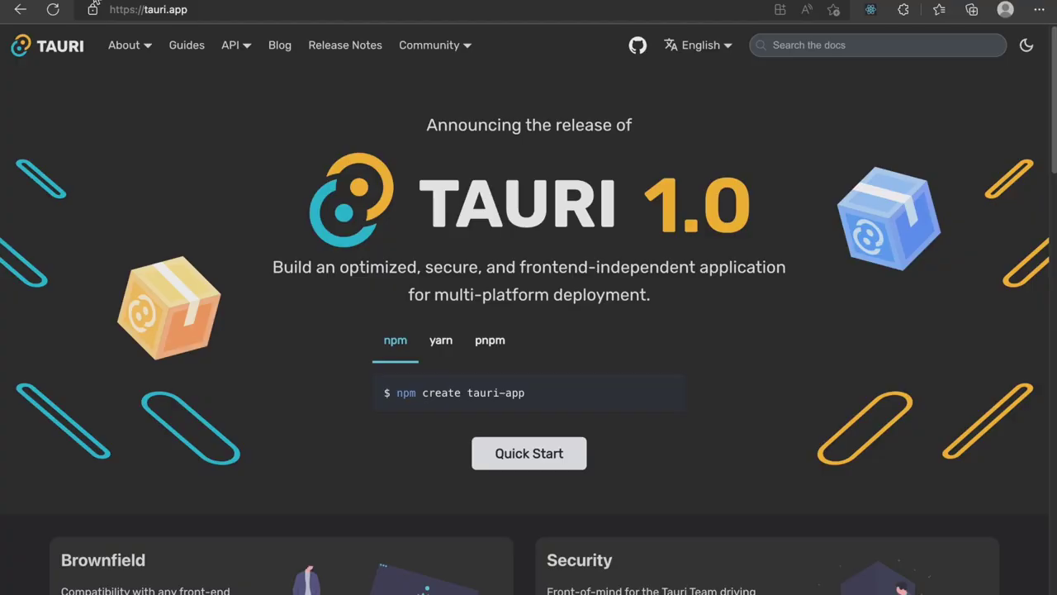
pyautogui.moveTo(79, 66)
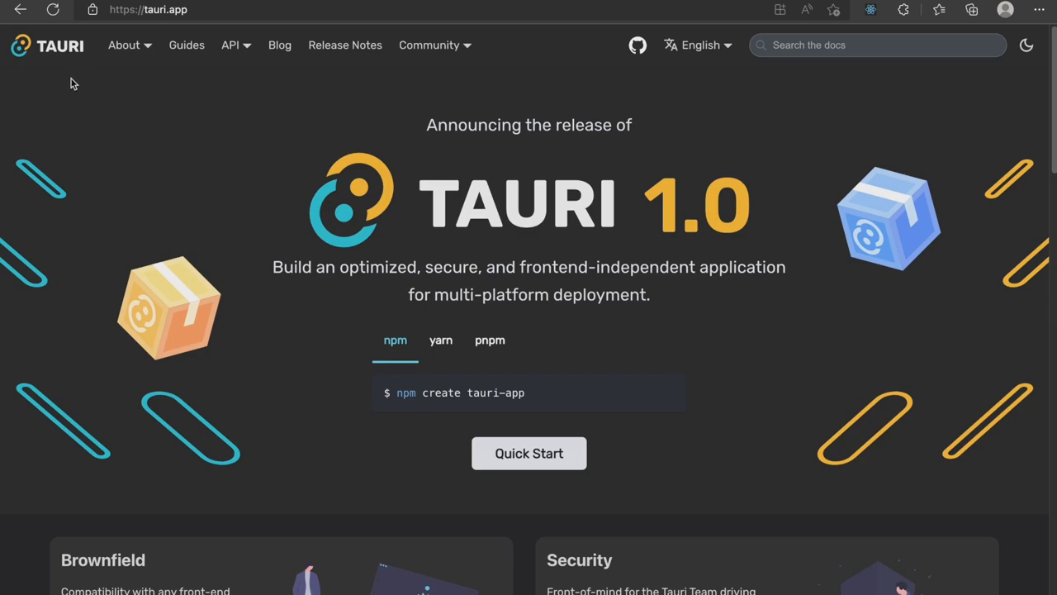
pyautogui.moveTo(69, 96)
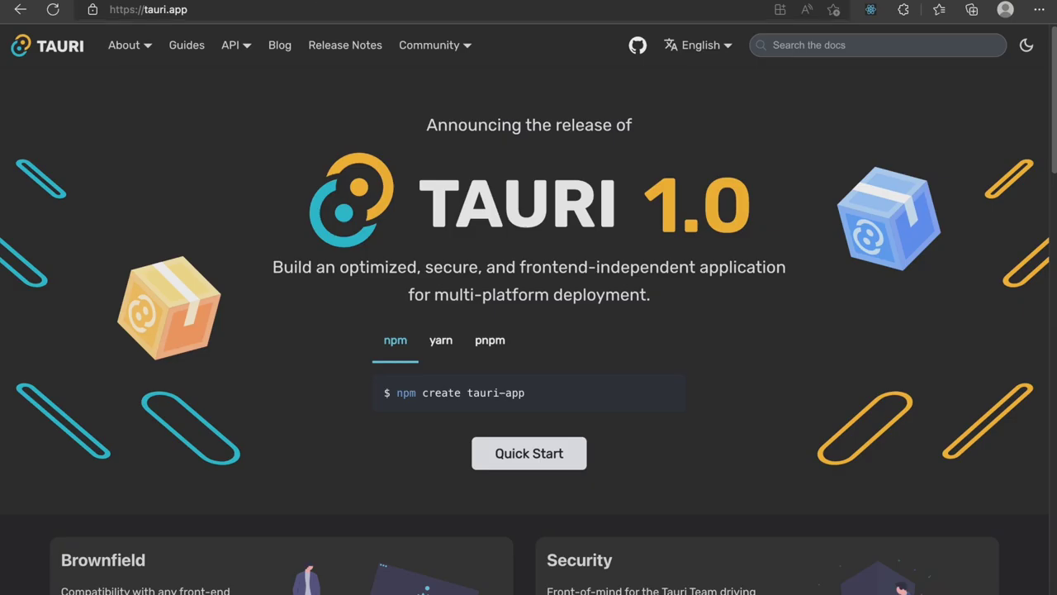
# Switch to the Replit Node-Security-Demo tab showing its index.js os-logging code
pyautogui.click(248, 10)
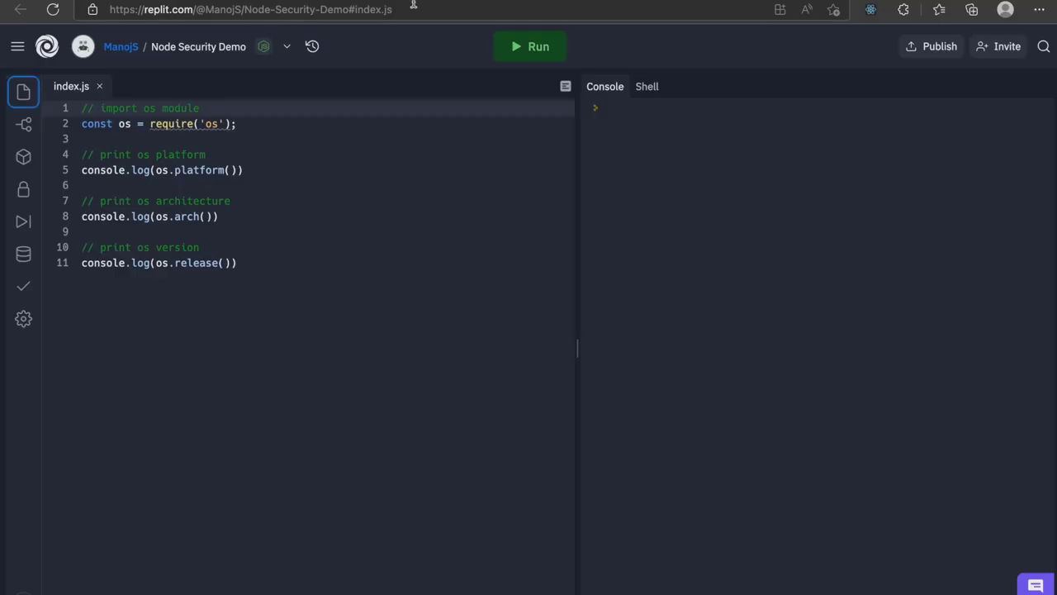
pyautogui.moveTo(344, 63)
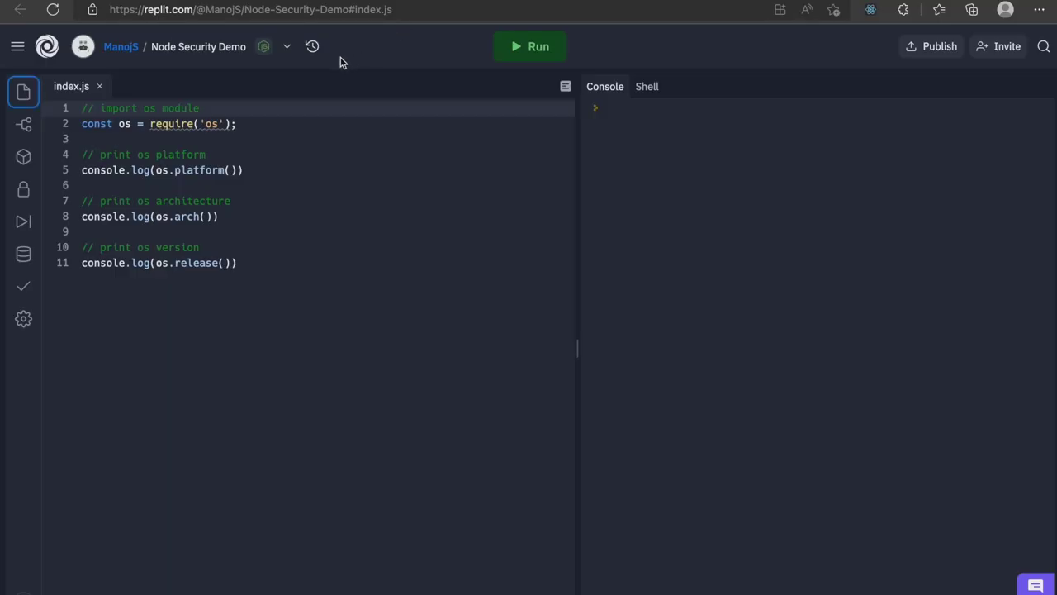
pyautogui.moveTo(145, 99)
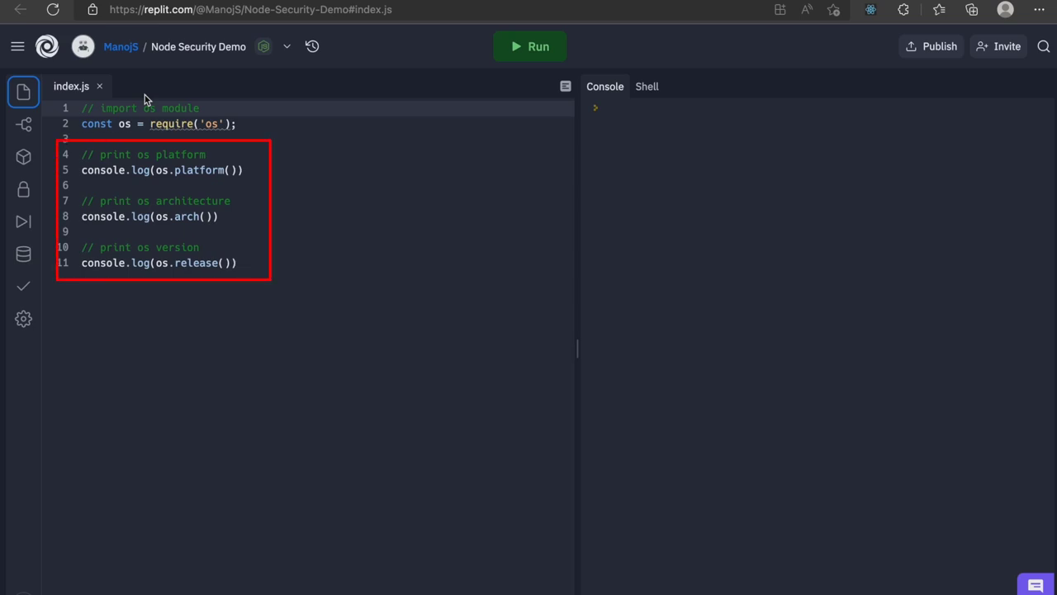
pyautogui.moveTo(529, 47)
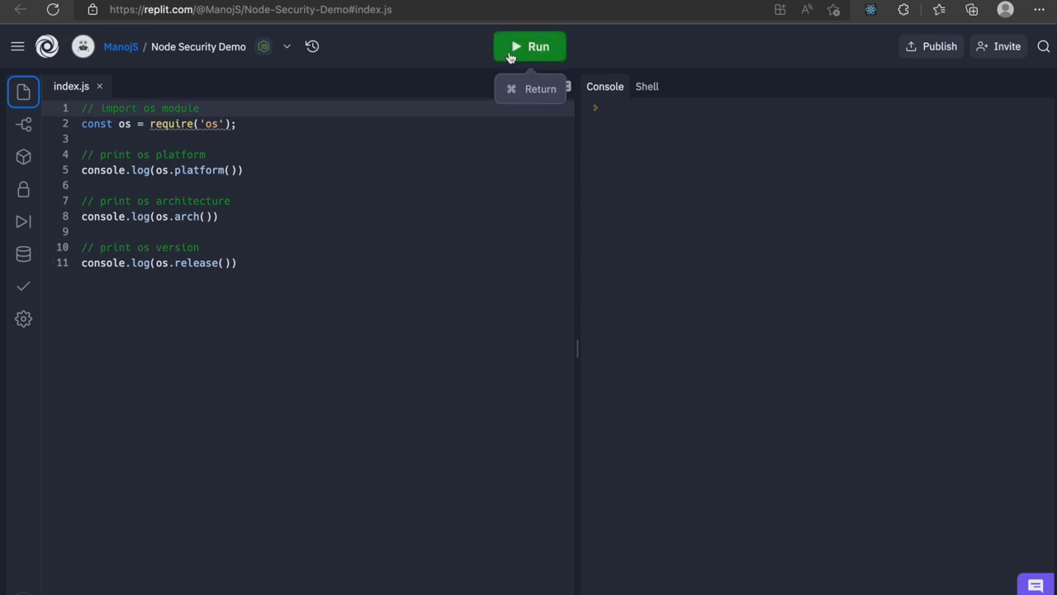
# Run the Node Security Demo script so the console prints linux, x64 and the kernel release
pyautogui.click(530, 46)
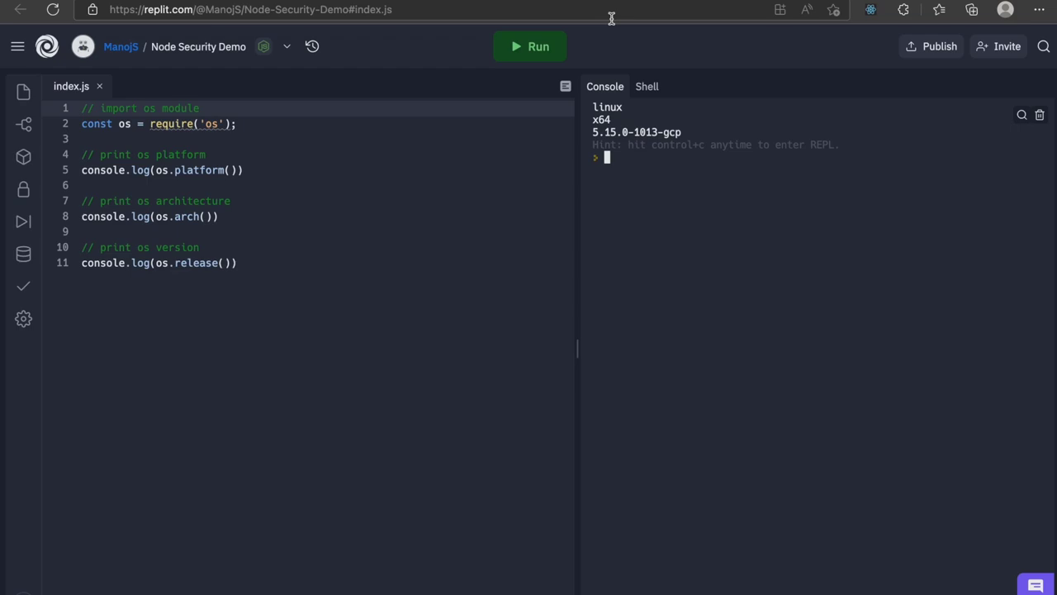
pyautogui.moveTo(609, 30)
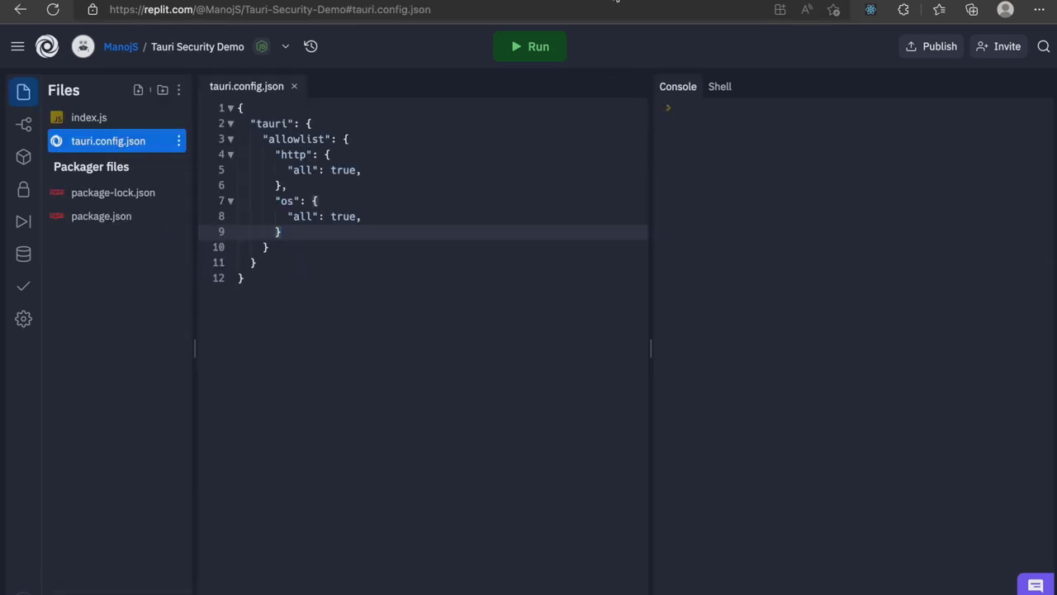
pyautogui.moveTo(601, 218)
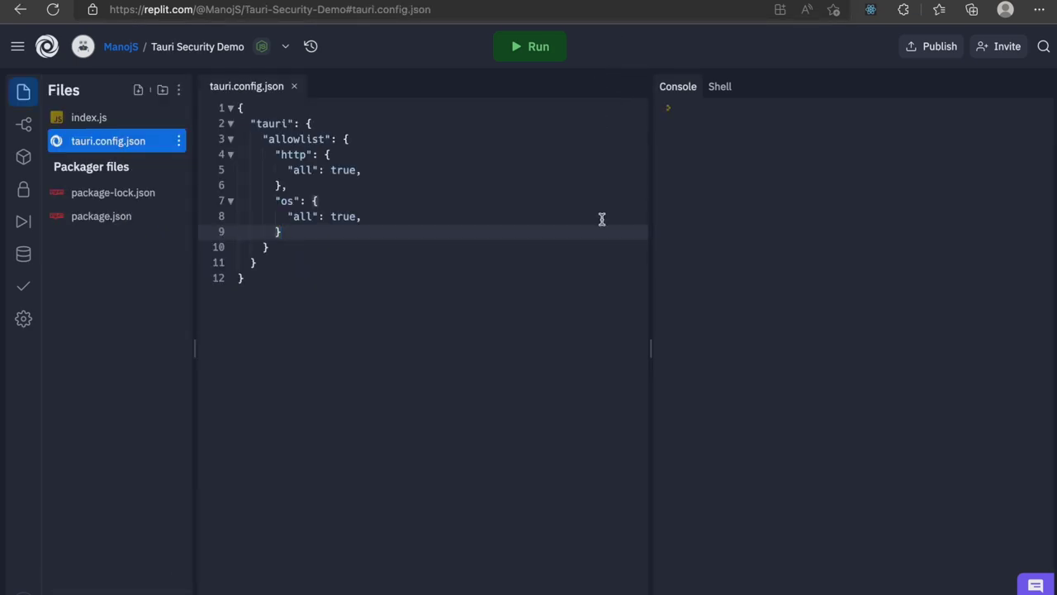